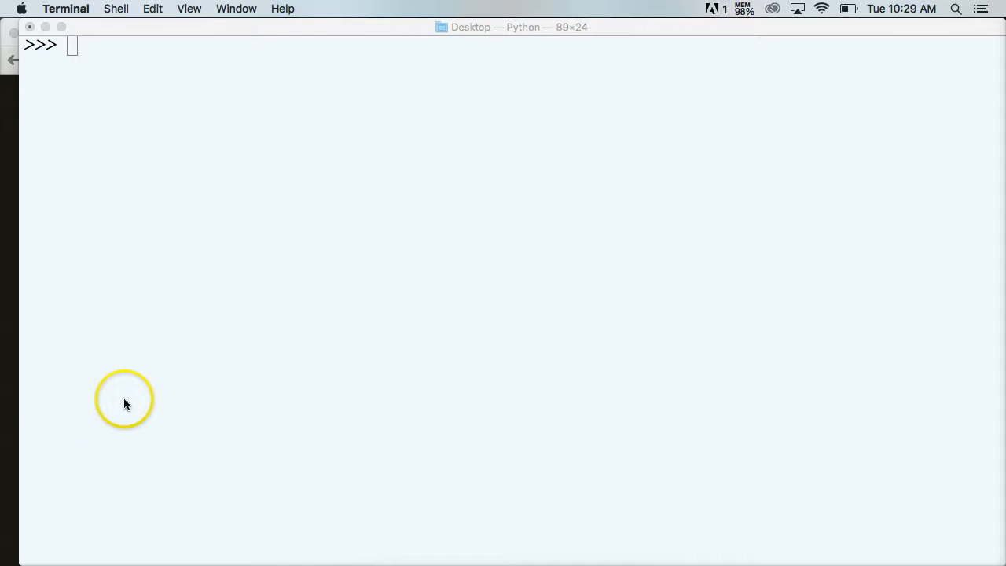
# Exit the Python interpreter with Ctrl+D to reach the Desktop shell prompt
pyautogui.write('a')
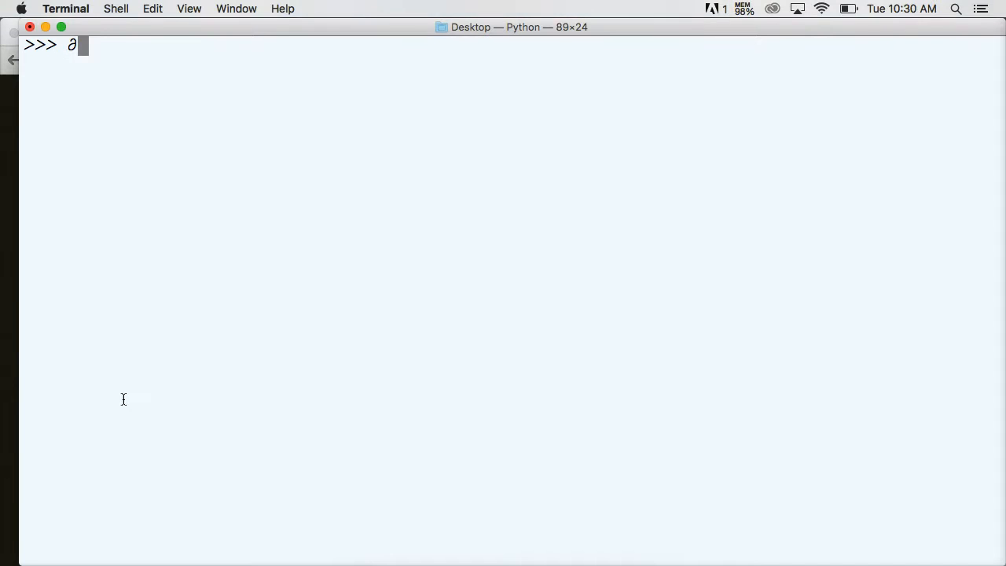
pyautogui.press('ctrl+d')
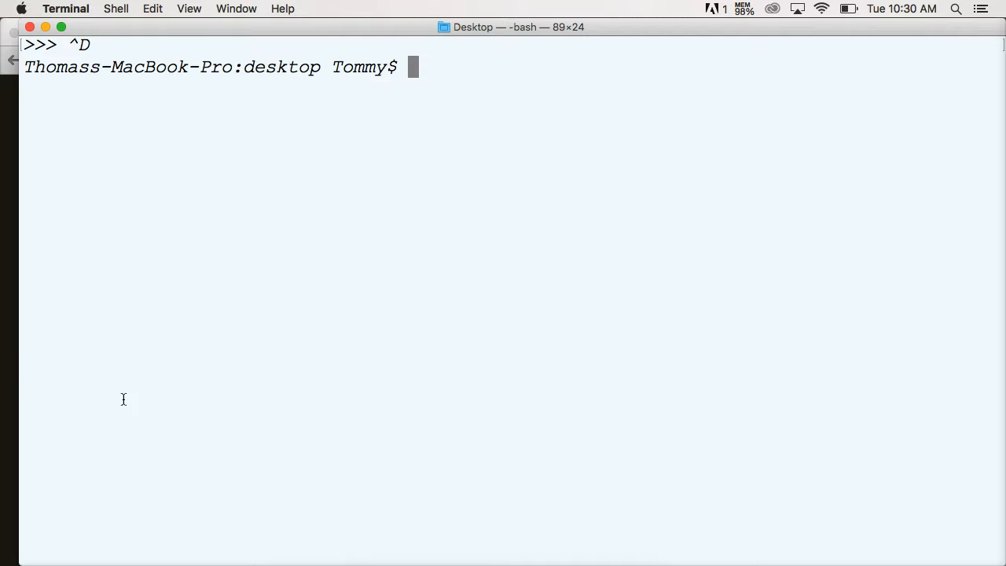
pyautogui.moveTo(27, 354)
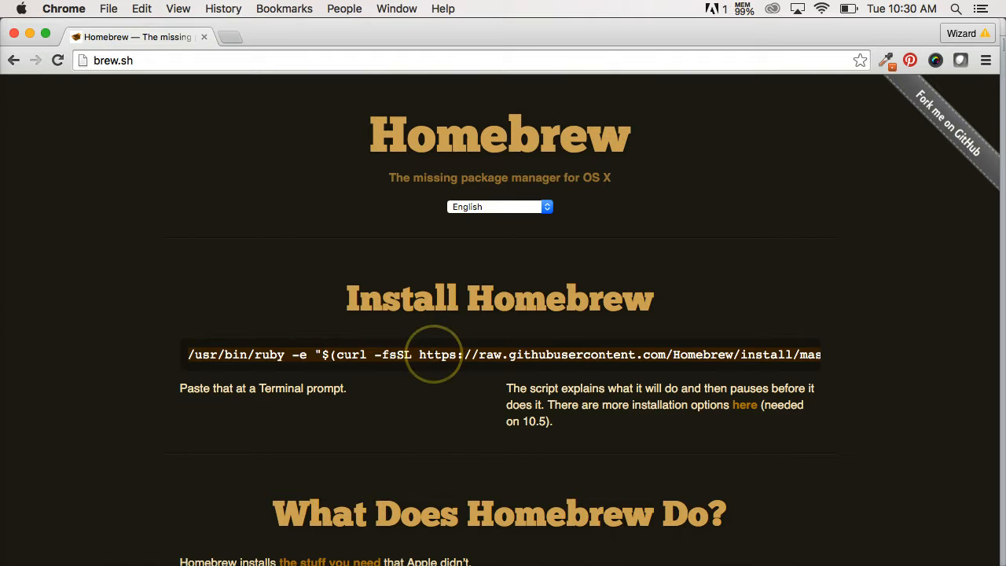
pyautogui.moveTo(538, 365)
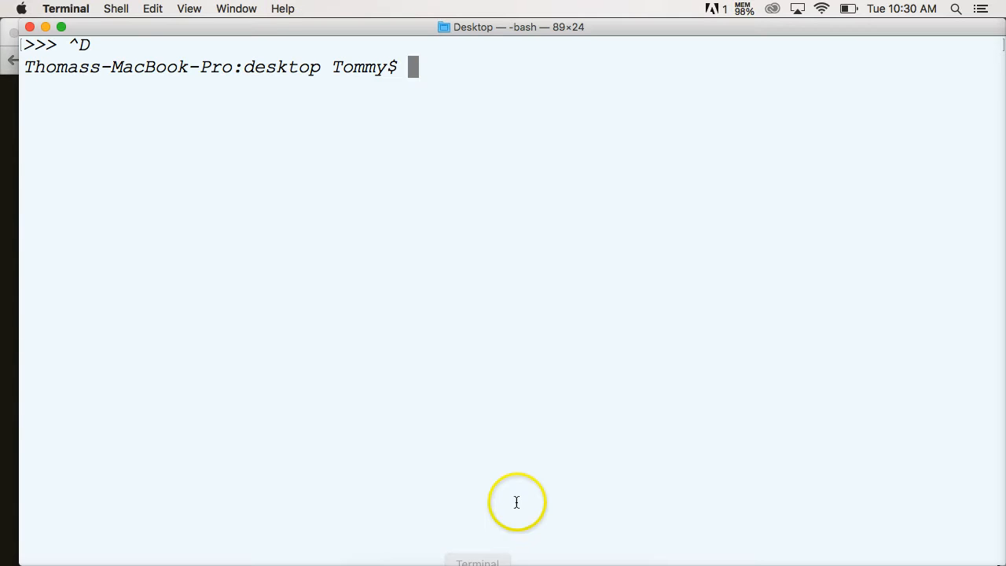
# Run the brew.sh Ruby install script, then enter 'brew doctor'
pyautogui.write('/usr/bin/ruby -e "$(curl -fsSL https://raw.githubusercontent.com/Homebrew/install/master/install)"')
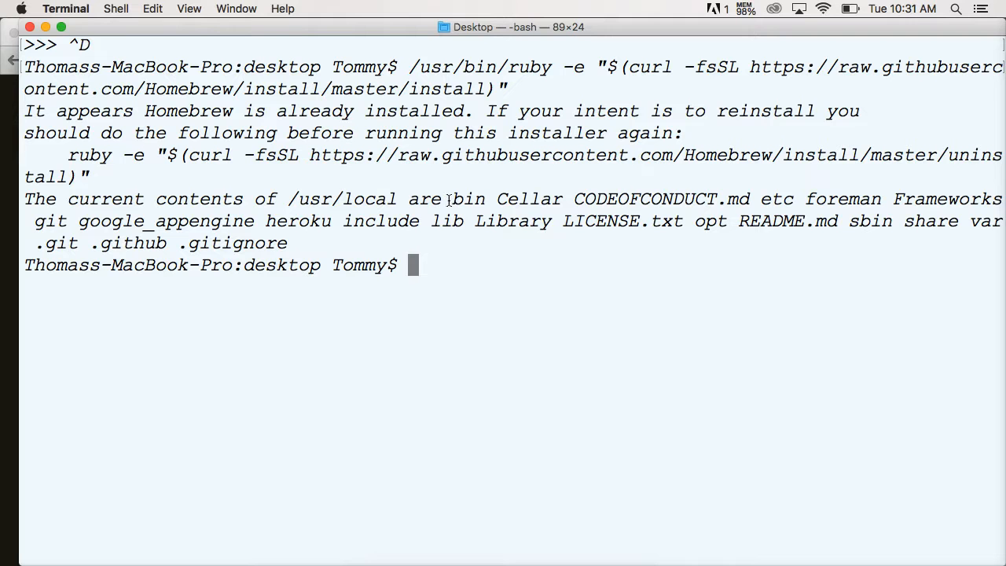
pyautogui.write('brew doctor')
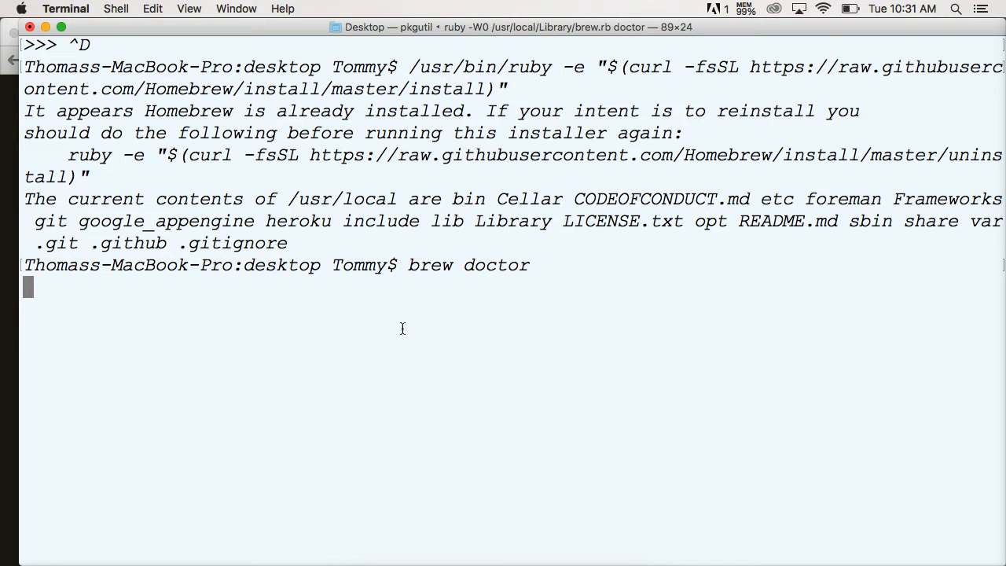
pyautogui.moveTo(385, 333)
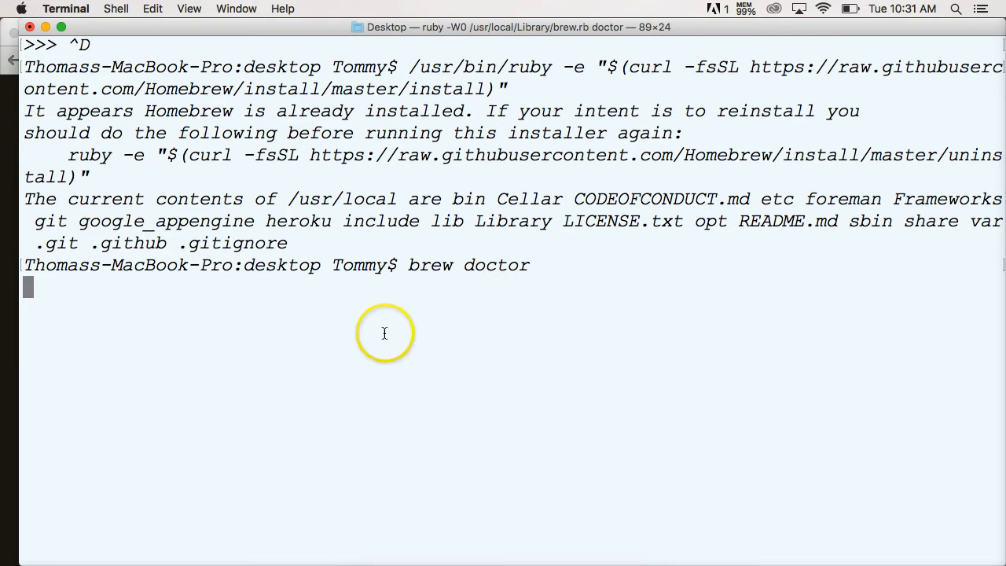
# Run brew doctor and read its Python config, sbin PATH and broken symlink warnings
pyautogui.press('Return')
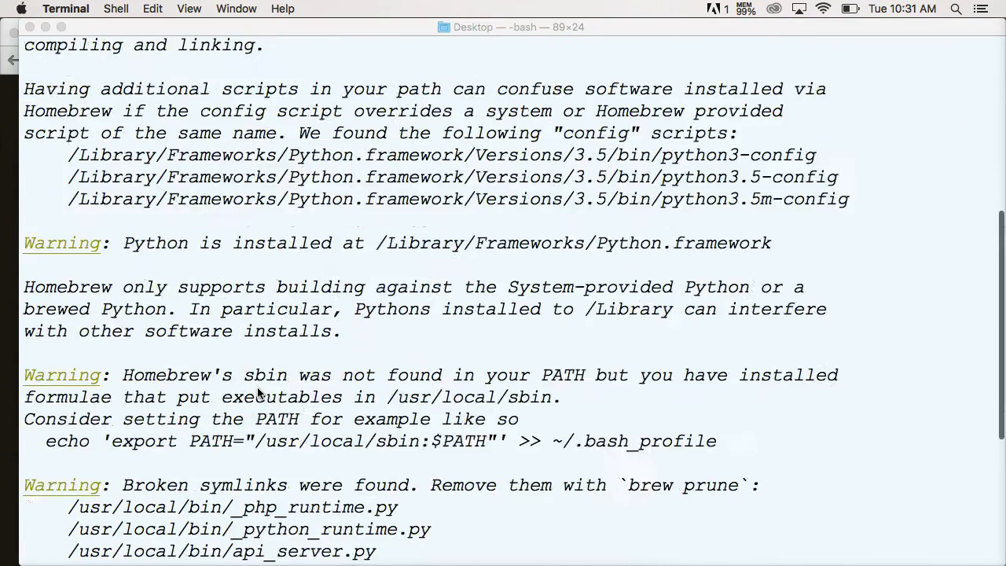
pyautogui.scroll(-3)
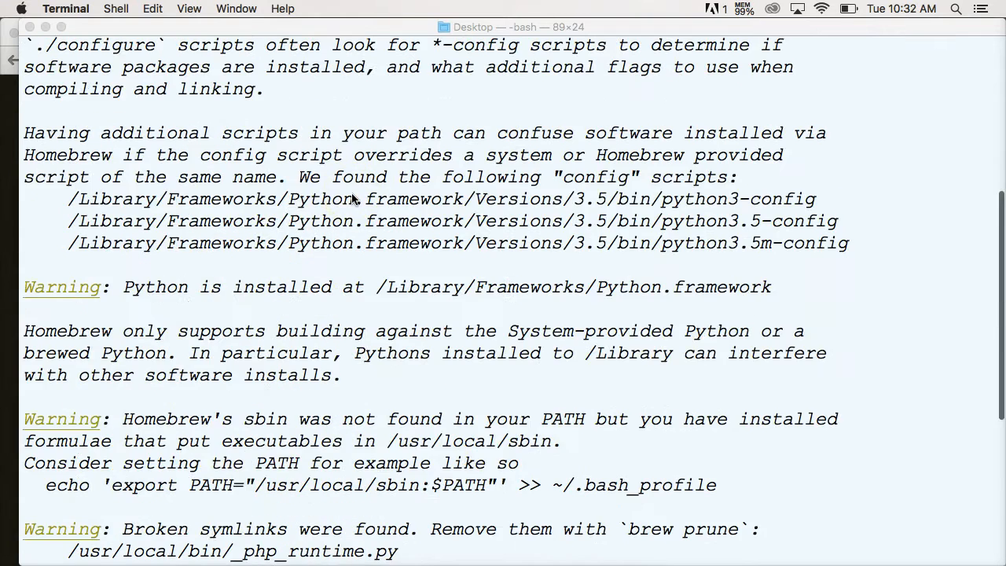
pyautogui.scroll(-3)
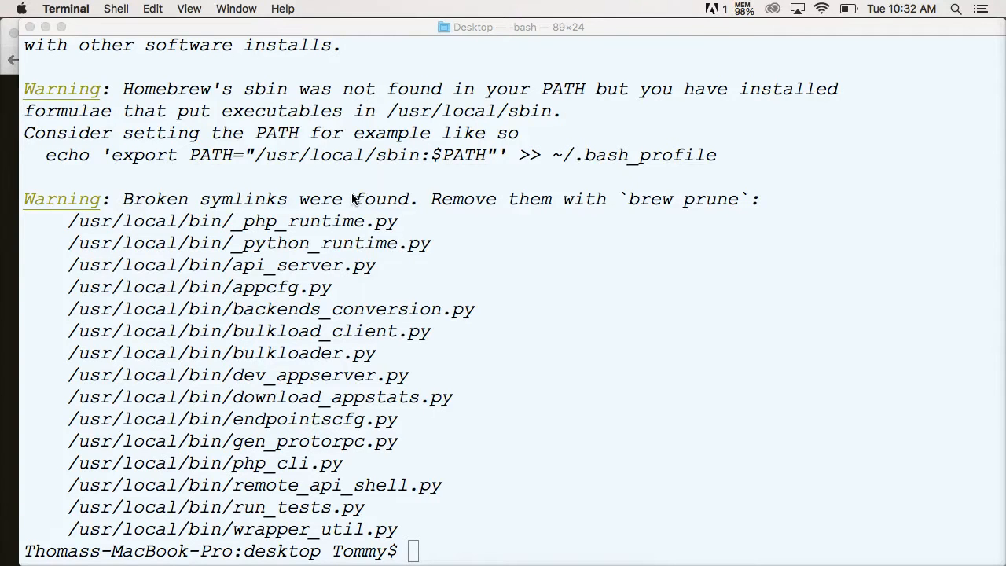
pyautogui.scroll(3)
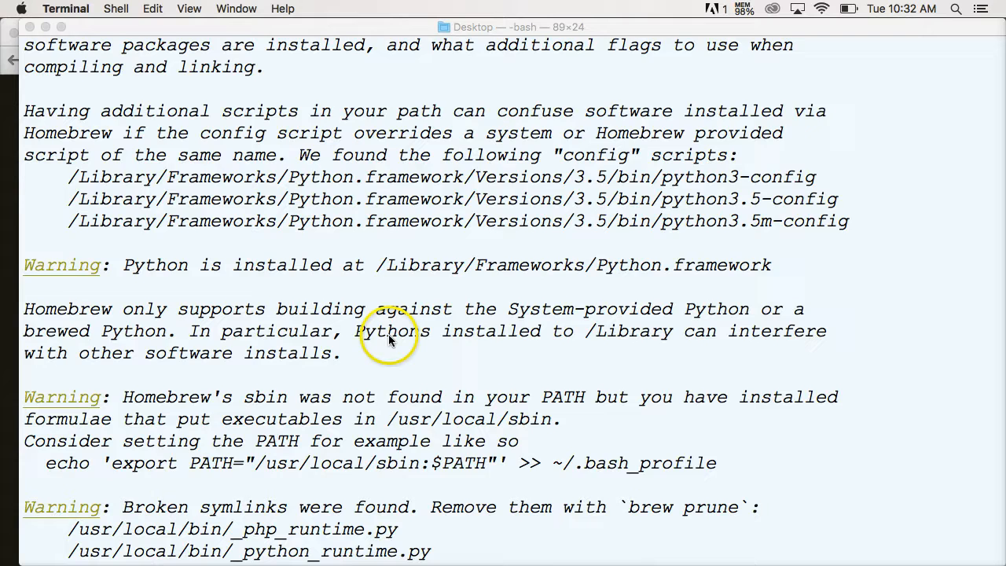
pyautogui.scroll(-3)
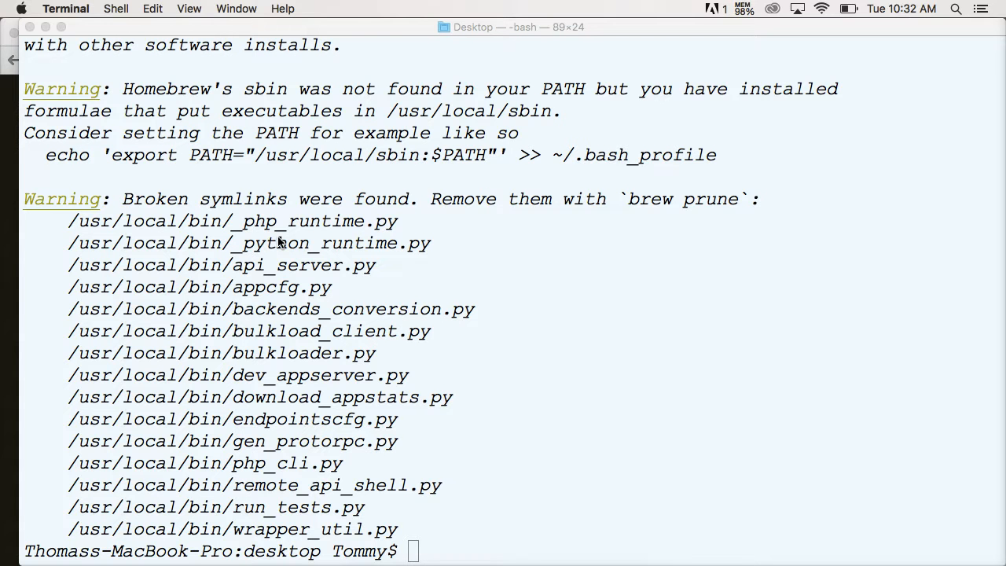
pyautogui.moveTo(495, 220)
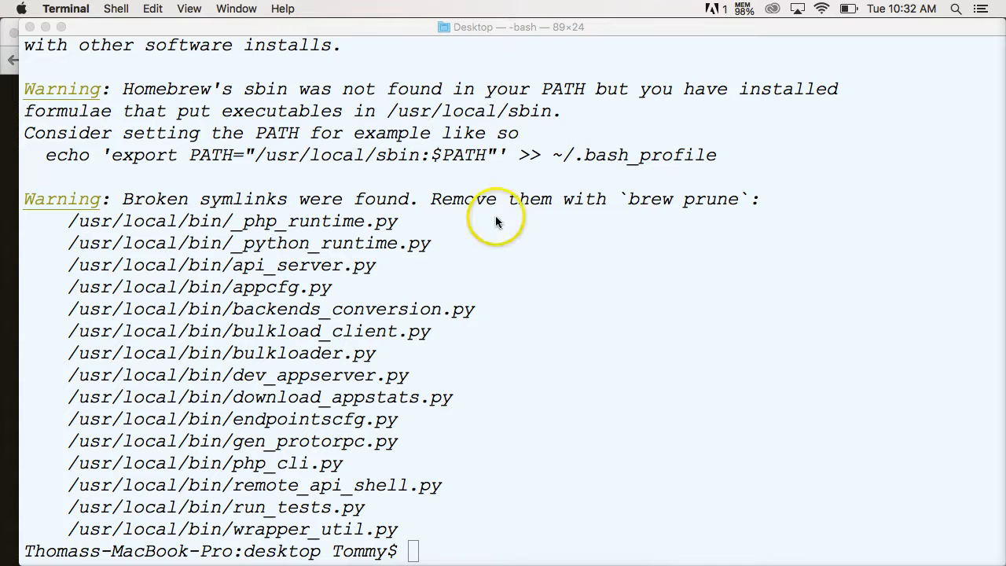
pyautogui.moveTo(731, 204)
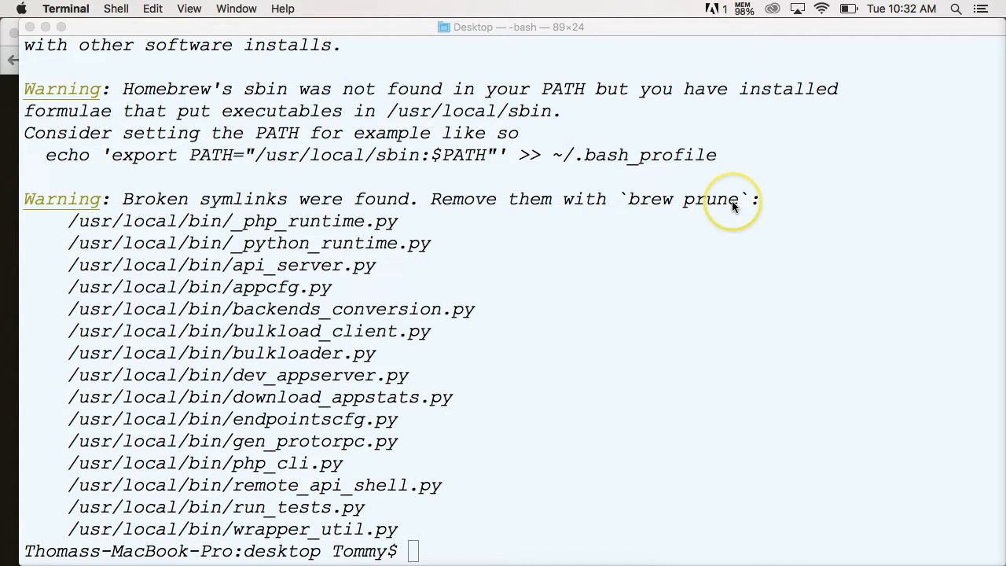
pyautogui.moveTo(260, 198)
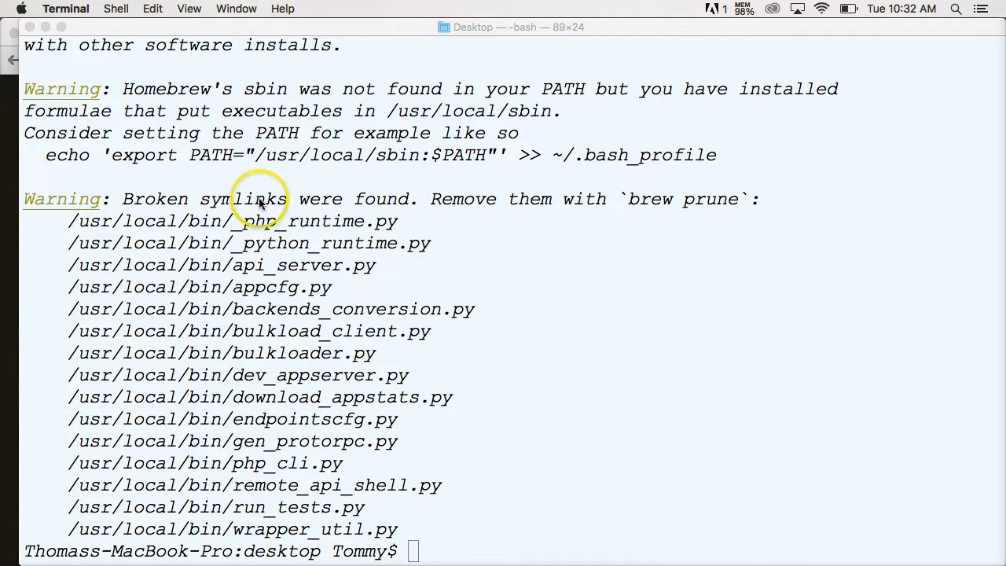
pyautogui.moveTo(496, 281)
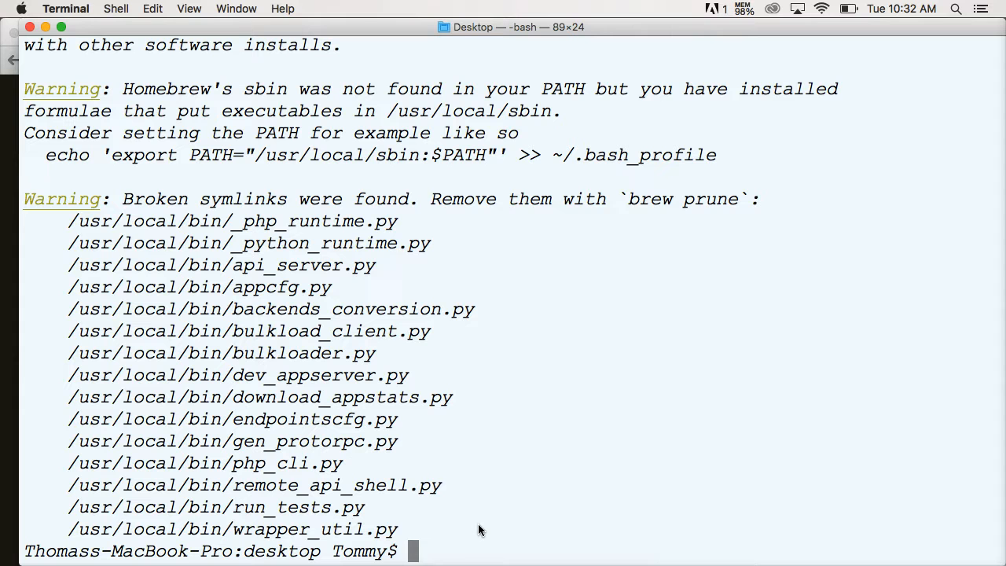
# Run 'brew update', which reports Homebrew is already up-to-date
pyautogui.write('brew up')
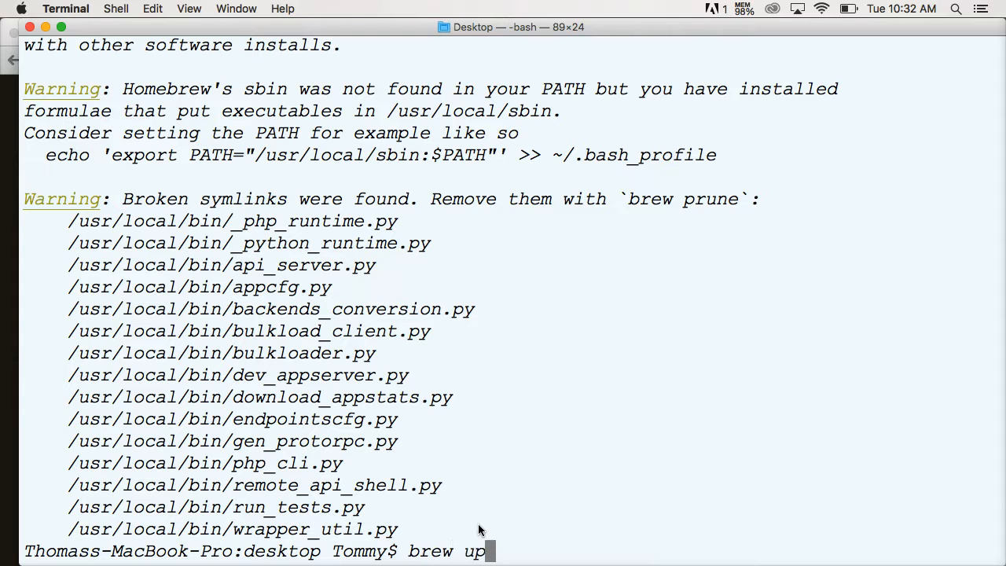
pyautogui.write('date')
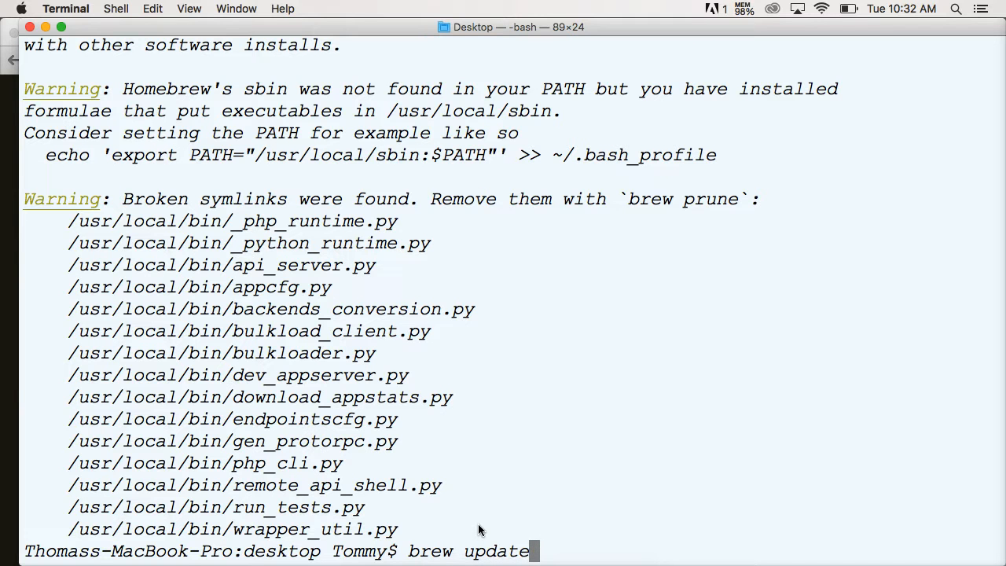
pyautogui.press('Return')
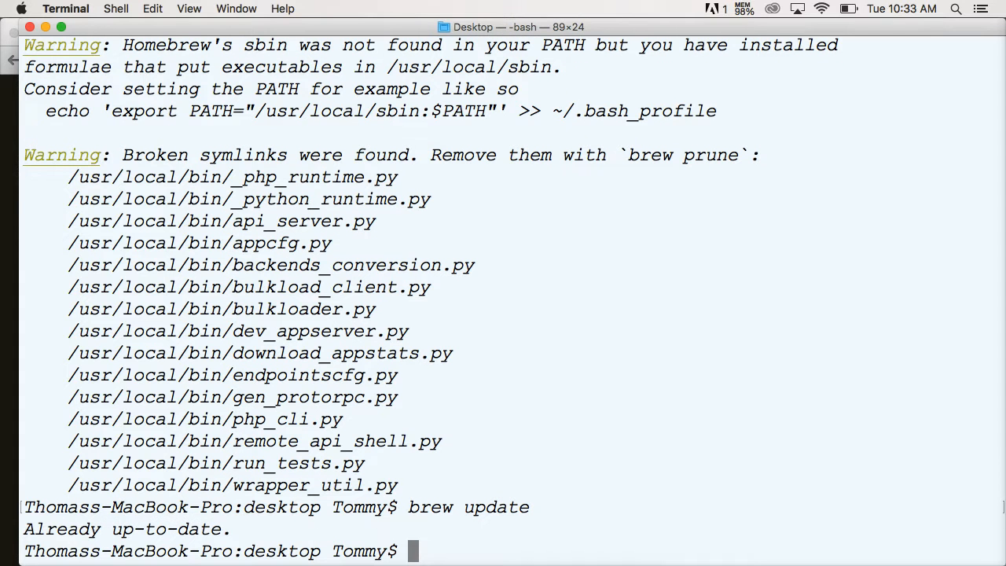
pyautogui.moveTo(457, 391)
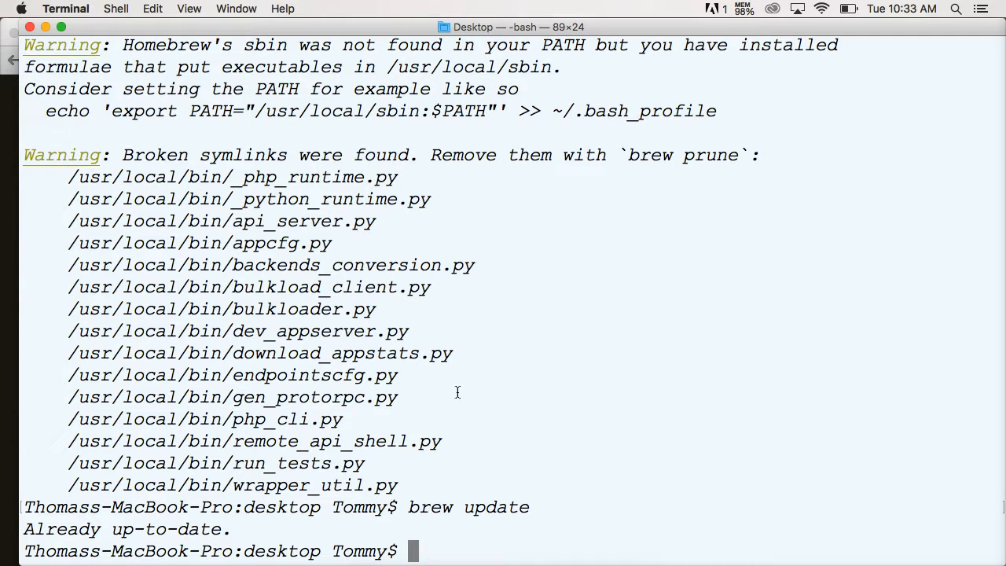
pyautogui.write('brew install p')
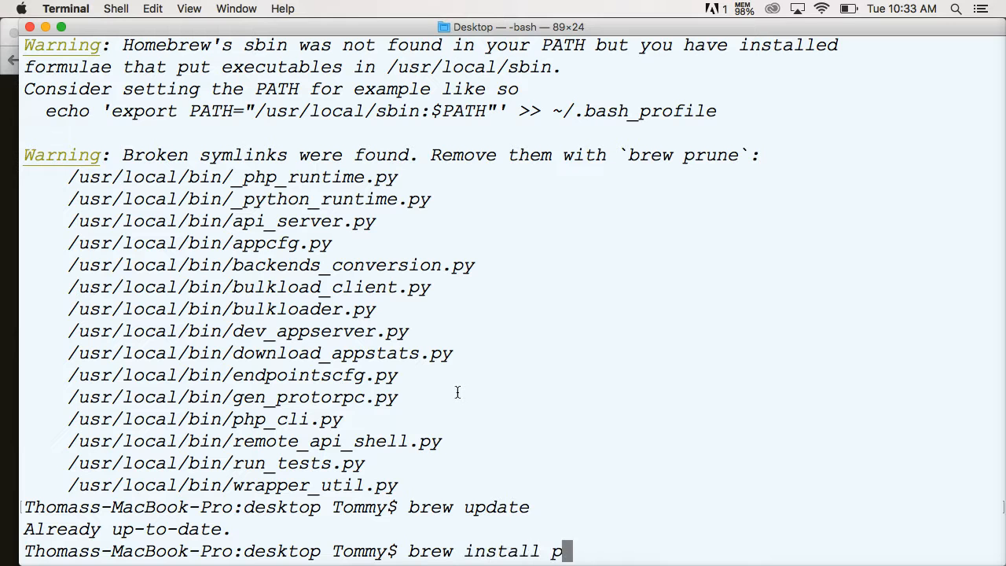
pyautogui.write('ython3')
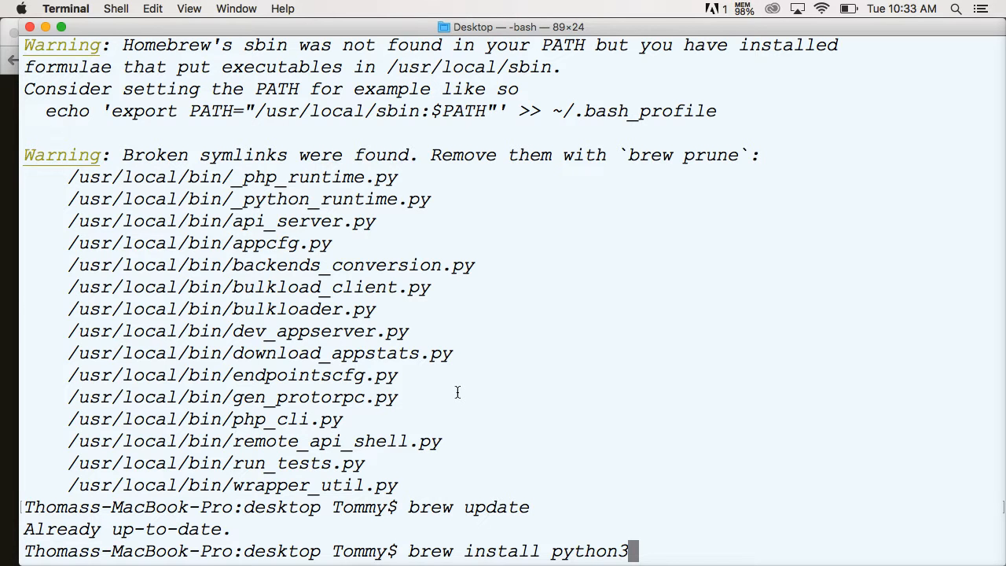
pyautogui.moveTo(566, 512)
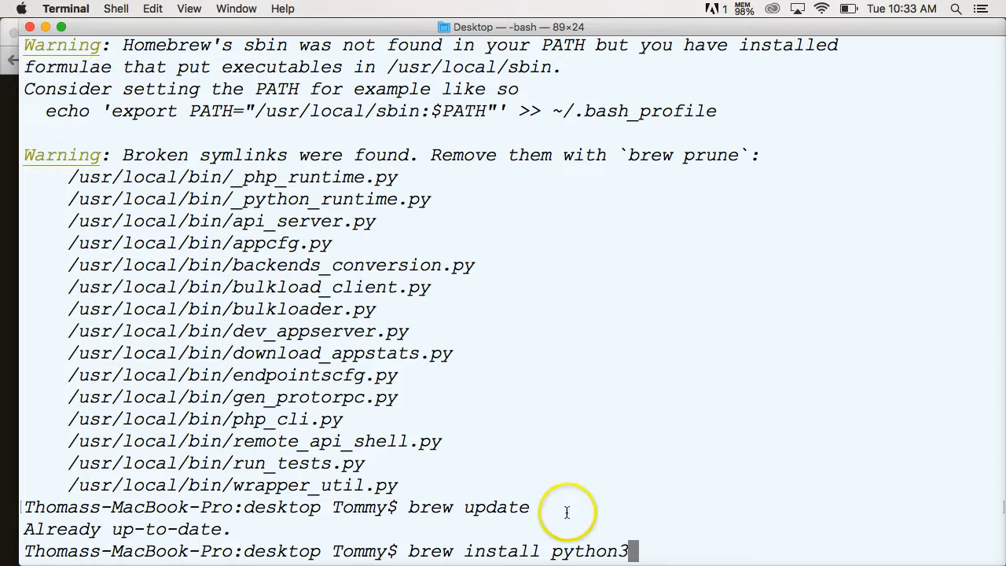
pyautogui.moveTo(640, 536)
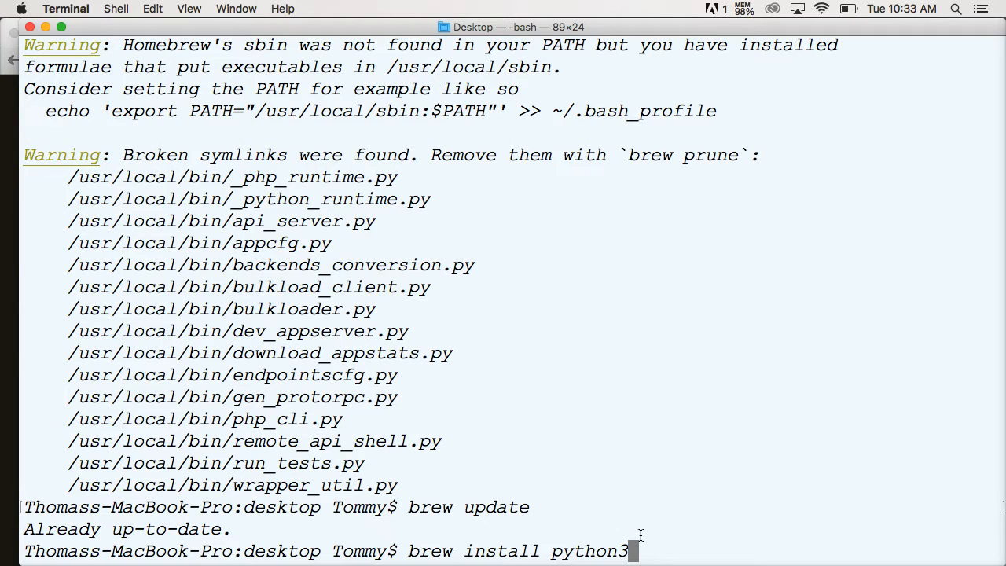
pyautogui.press('backspace')
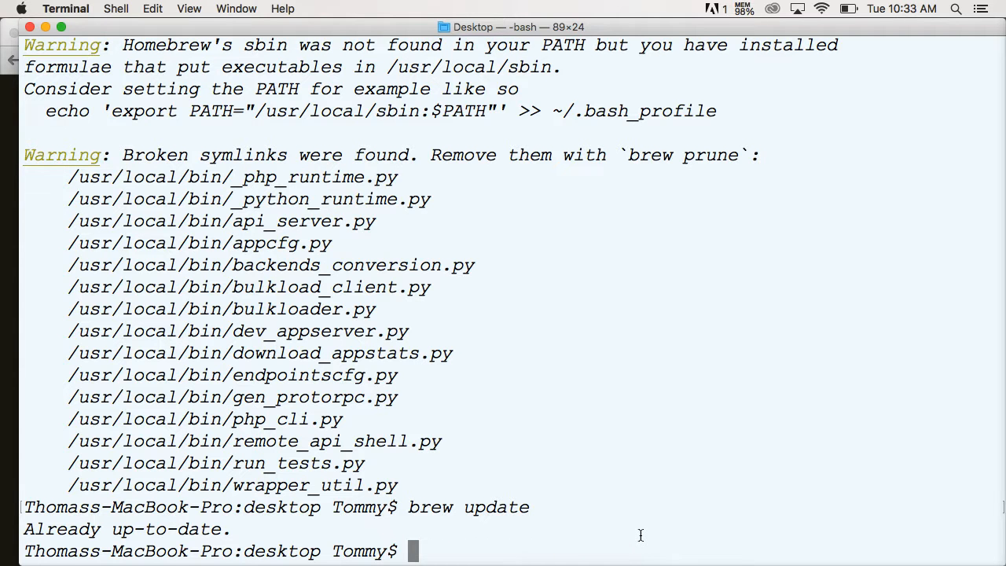
pyautogui.write('python')
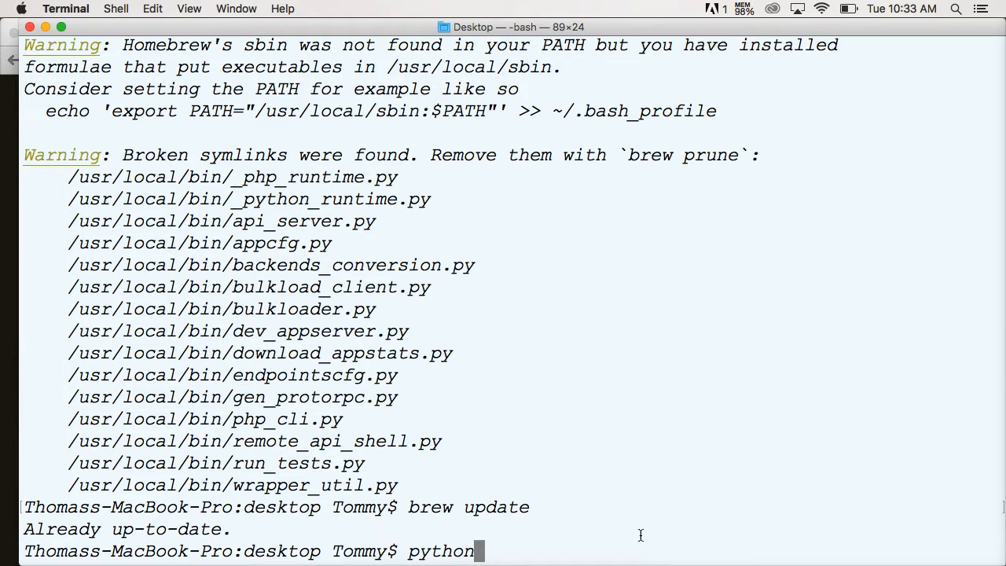
# Enter 'python3' to launch the Python 3.5.1 interpreter
pyautogui.write('3')
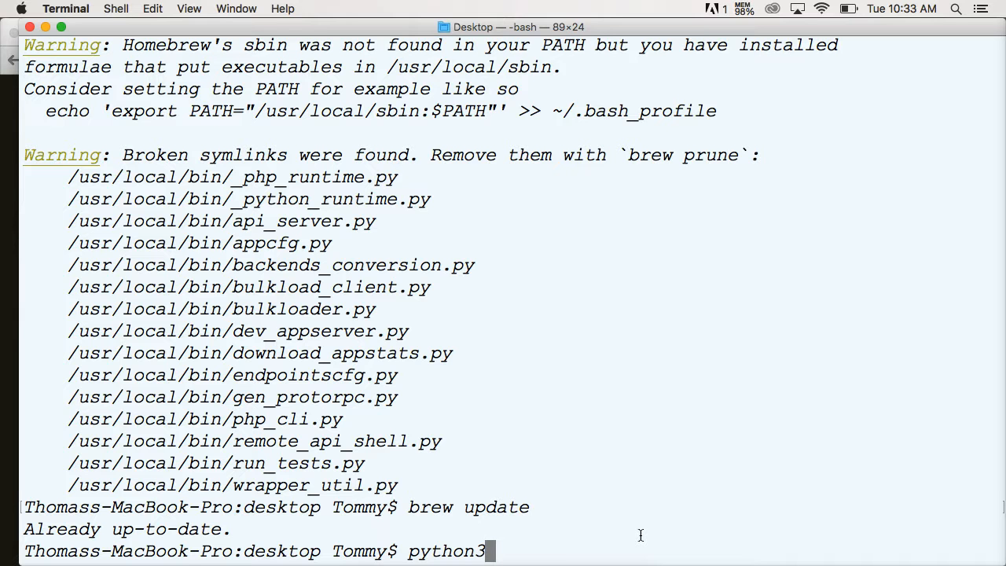
pyautogui.press('Backspace')
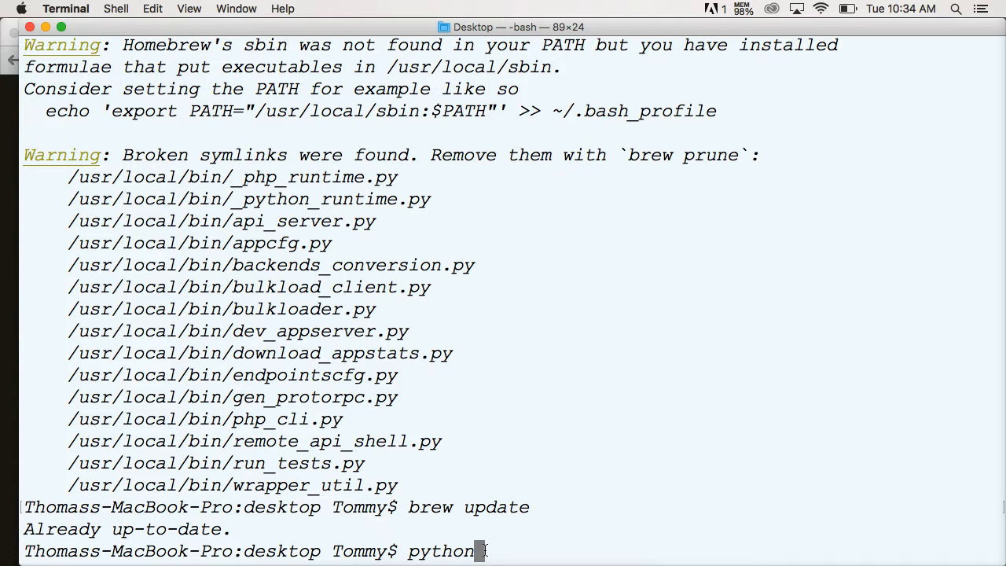
pyautogui.write('3')
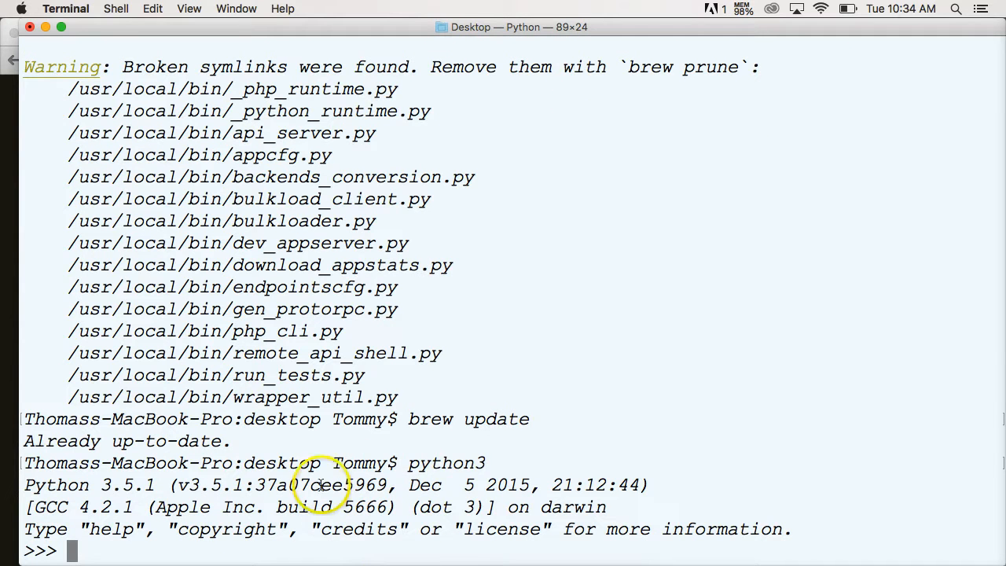
pyautogui.moveTo(155, 485)
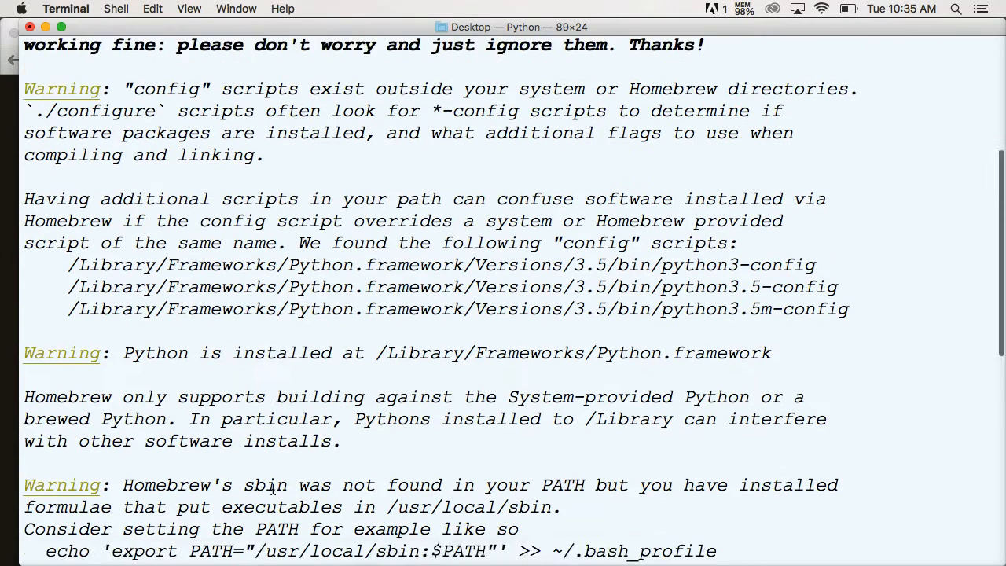
# Select the export PATH="/usr/local/sbin:$PATH" line in the brew doctor output
pyautogui.scroll(-3)
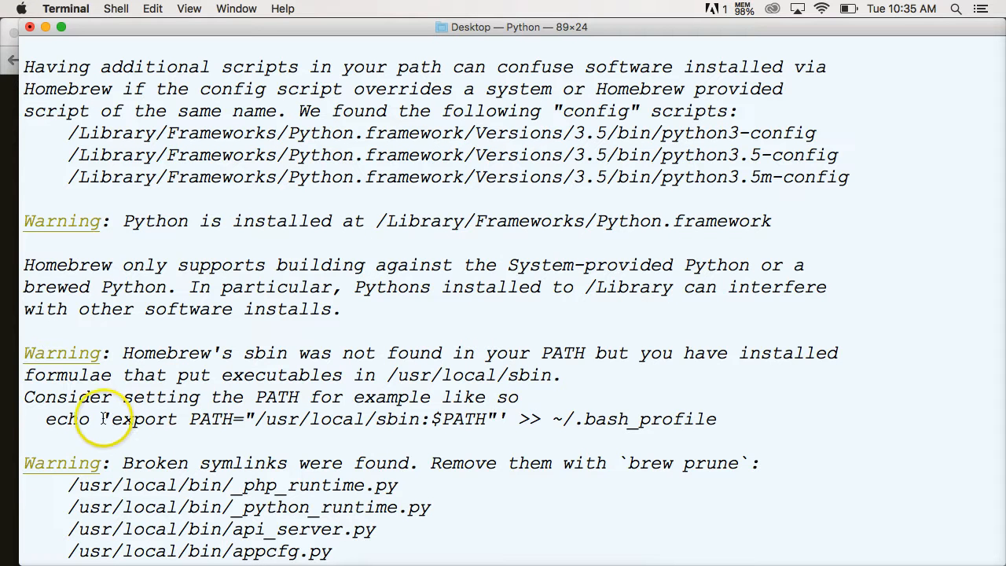
pyautogui.moveTo(108, 419); pyautogui.dragTo(603, 419)
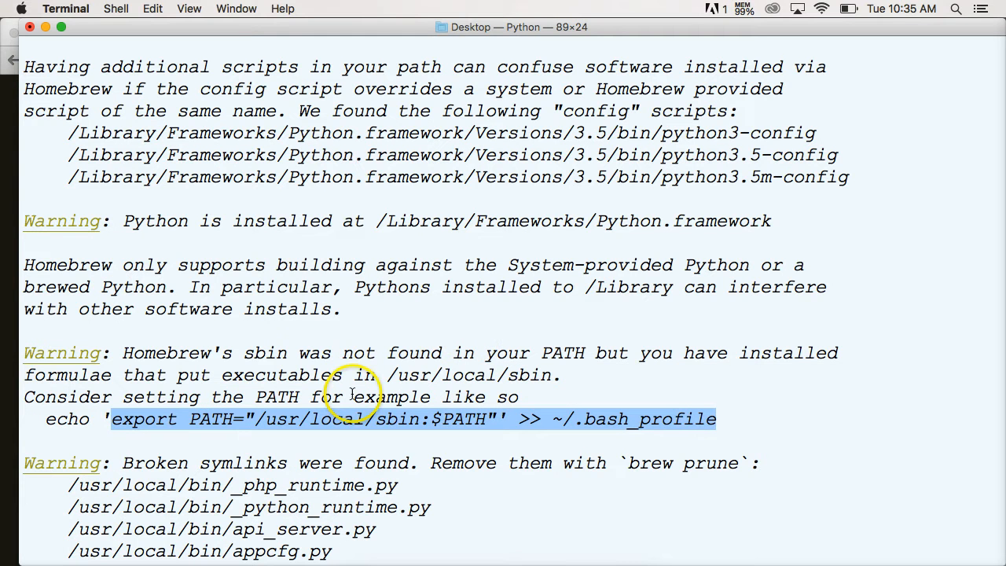
pyautogui.moveTo(422, 411)
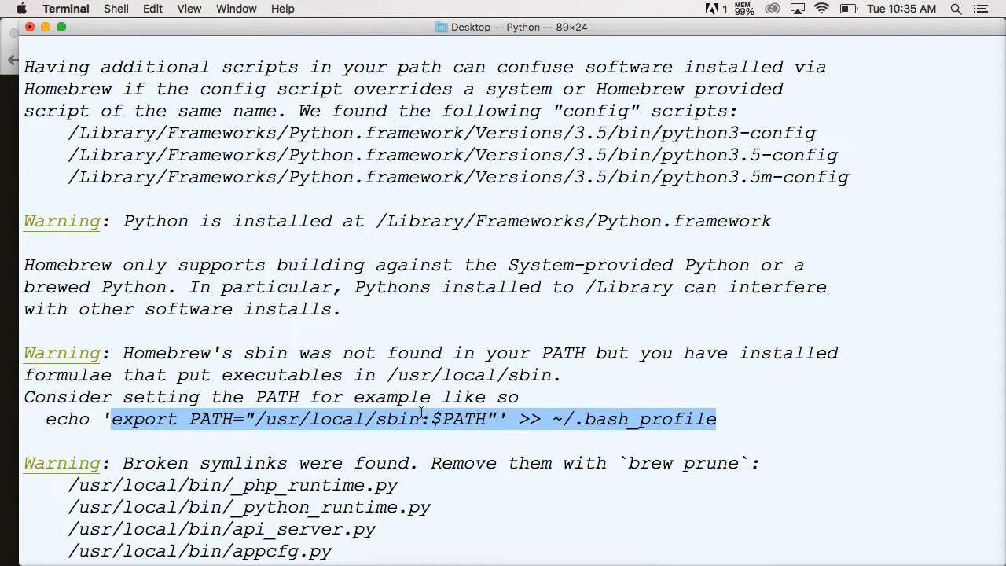
pyautogui.scroll(-3)
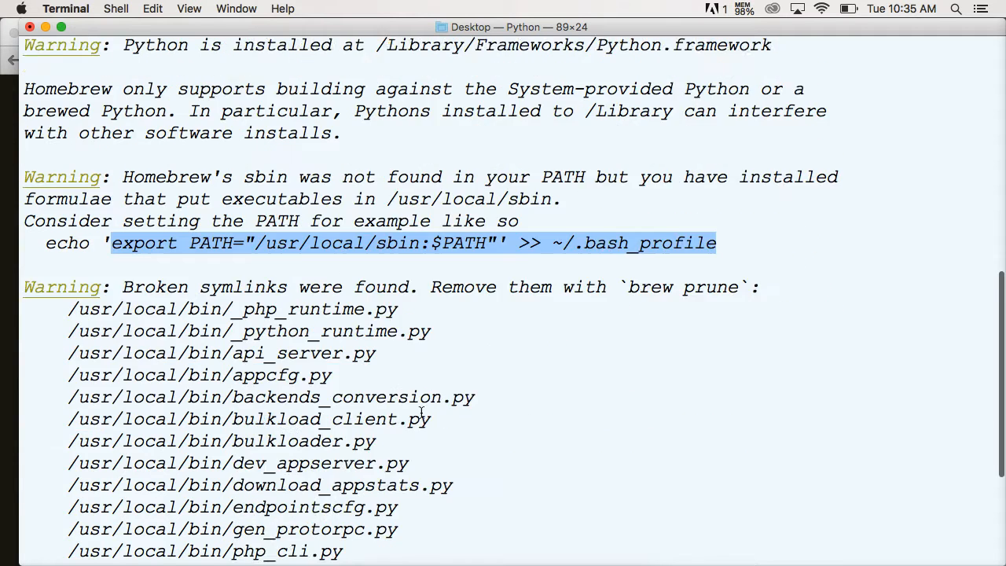
pyautogui.scroll(-3)
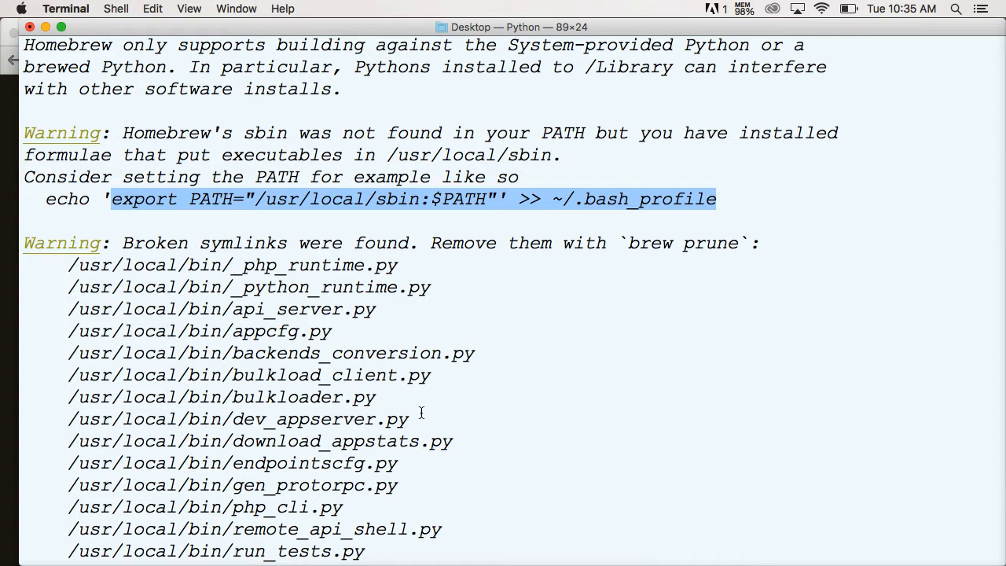